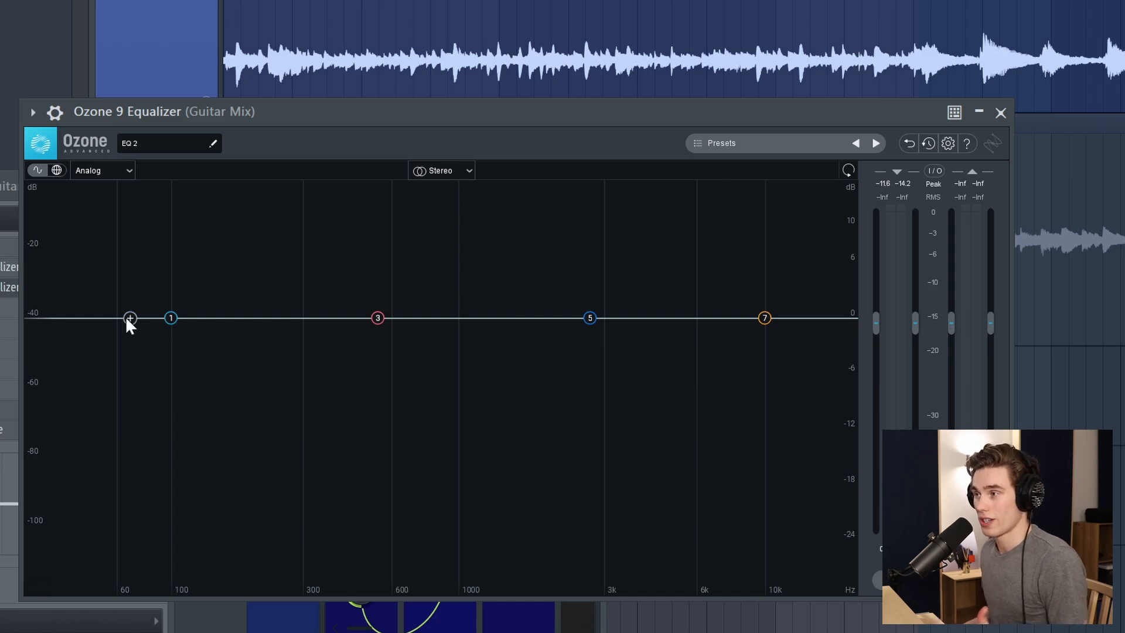
Move the Baxandall Treble band to about 3666 Hz, keeping its gain near 0 dB.
double_click(130, 317)
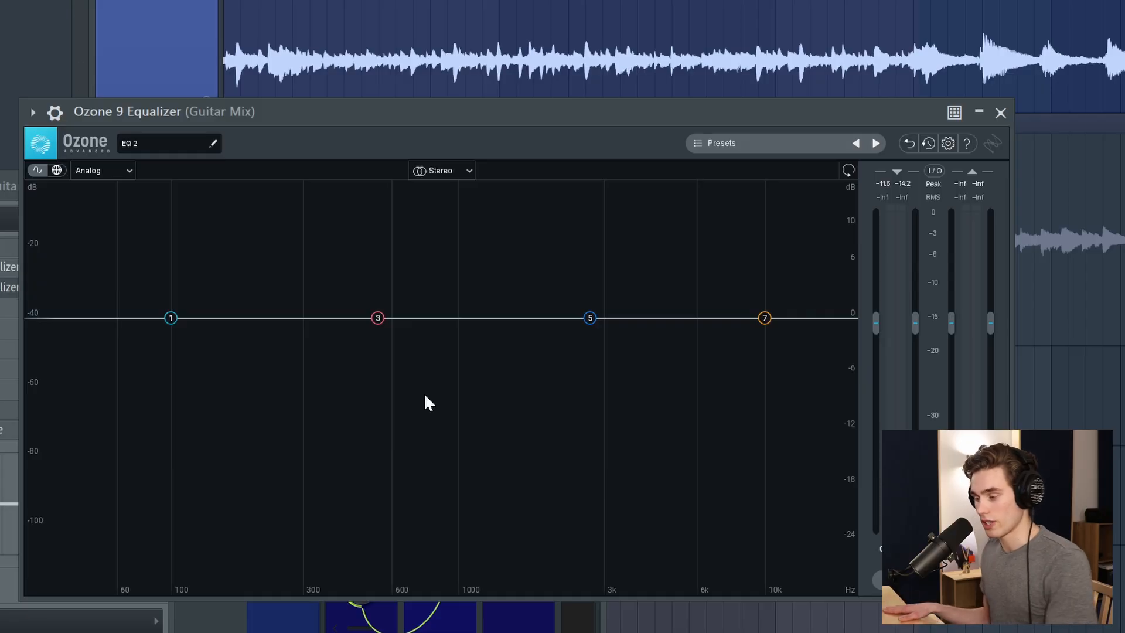
mouse_move(788, 317)
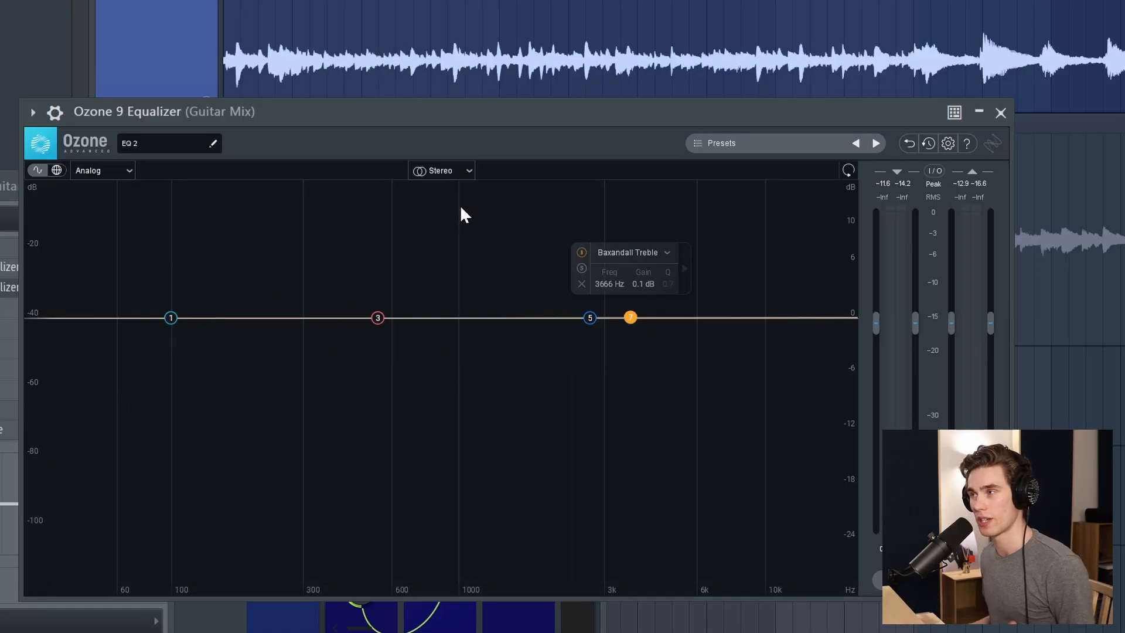
mouse_move(459, 179)
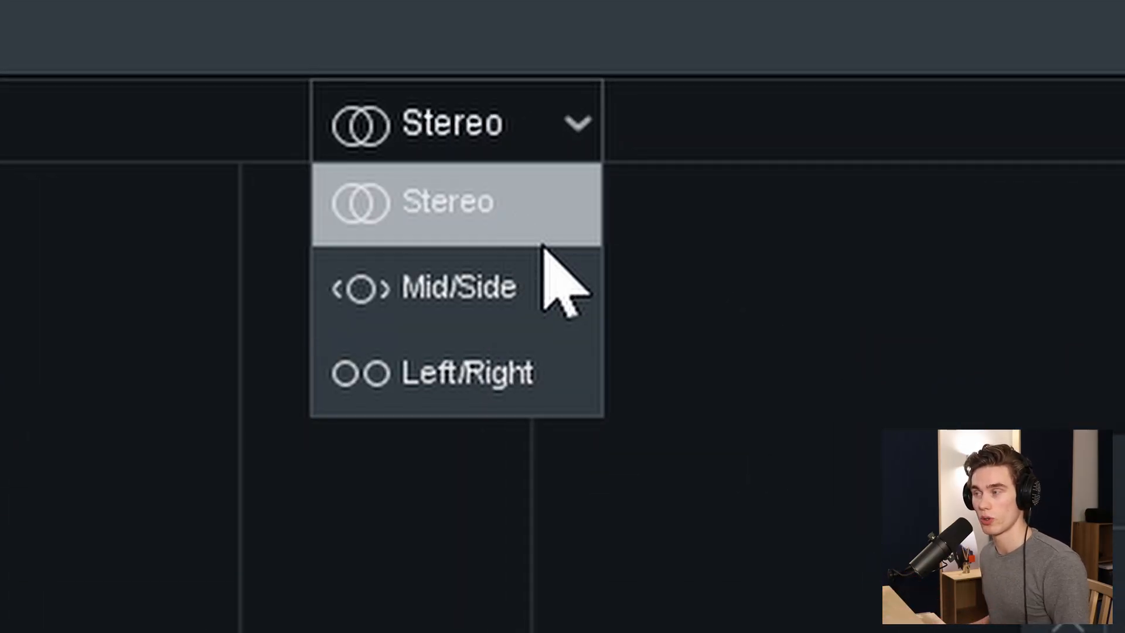
mouse_move(473, 373)
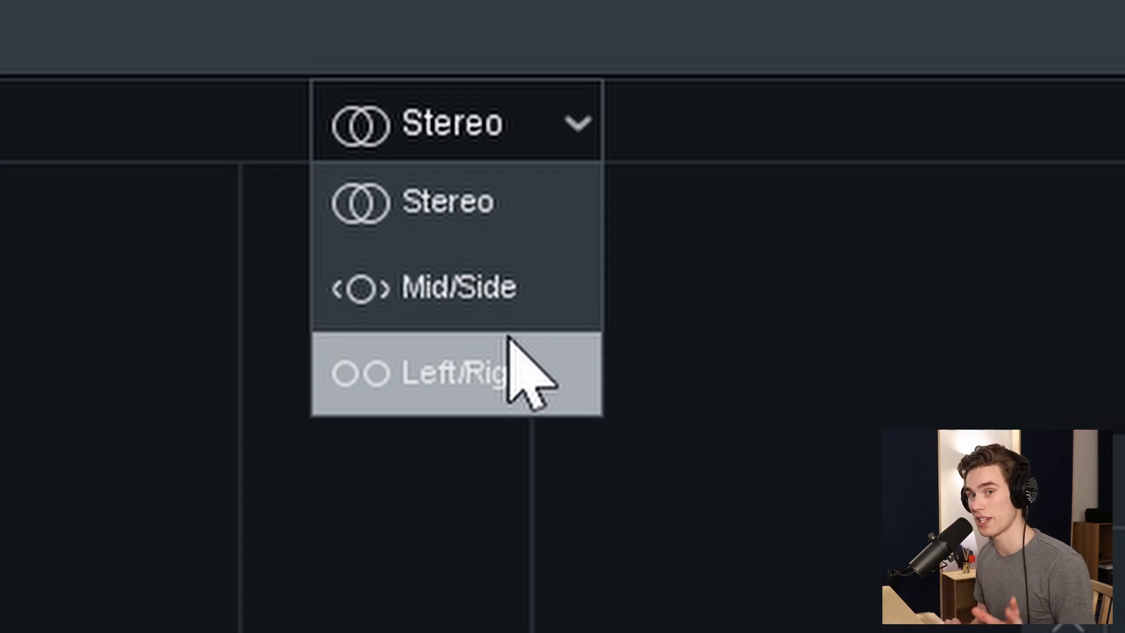
mouse_move(466, 288)
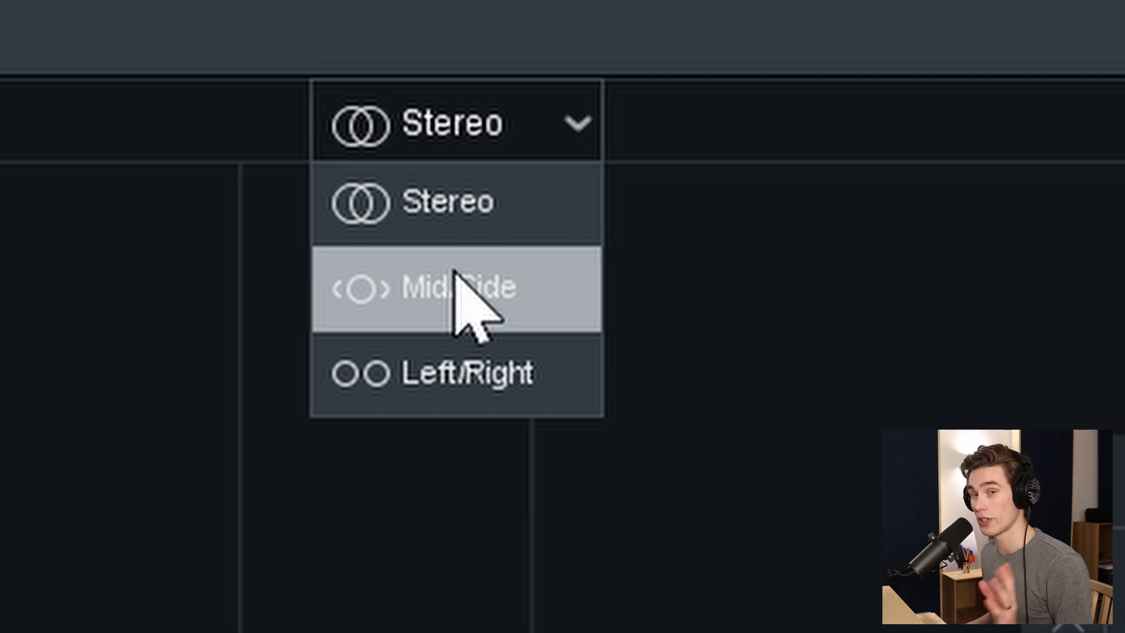
Switch the Ozone equalizer's channel mode from Stereo to Left/Right.
click(466, 373)
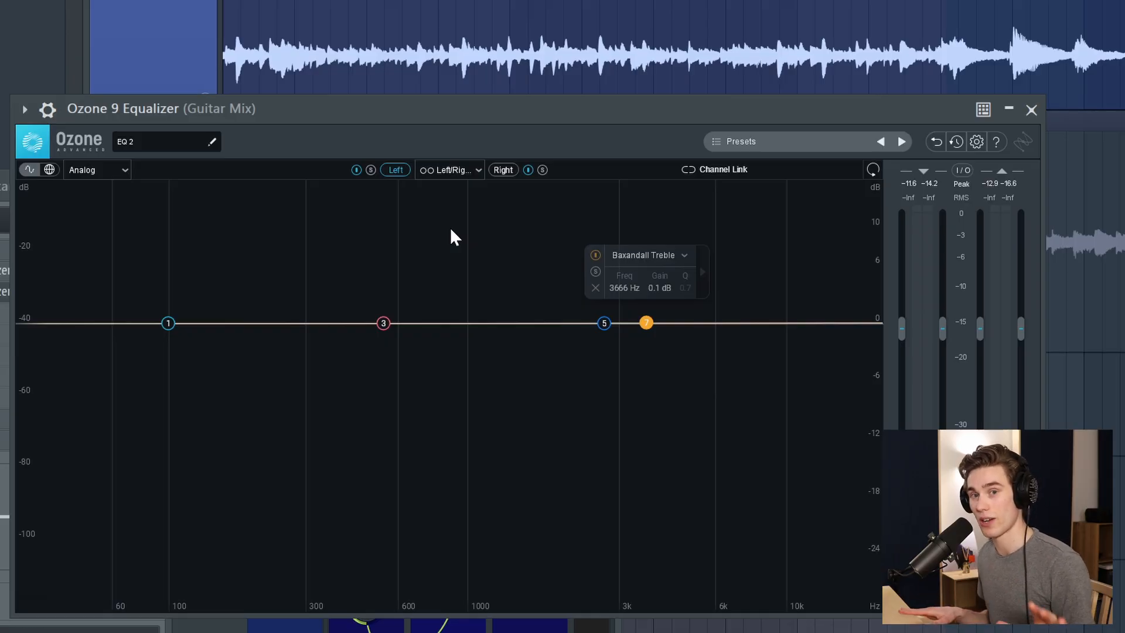
mouse_move(461, 243)
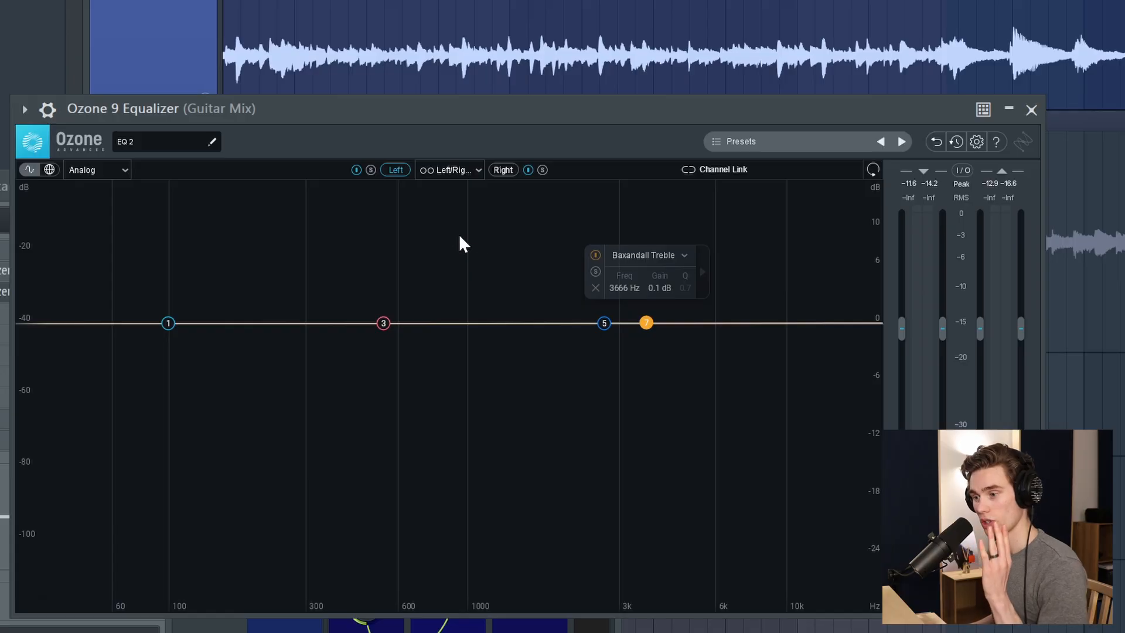
mouse_move(492, 238)
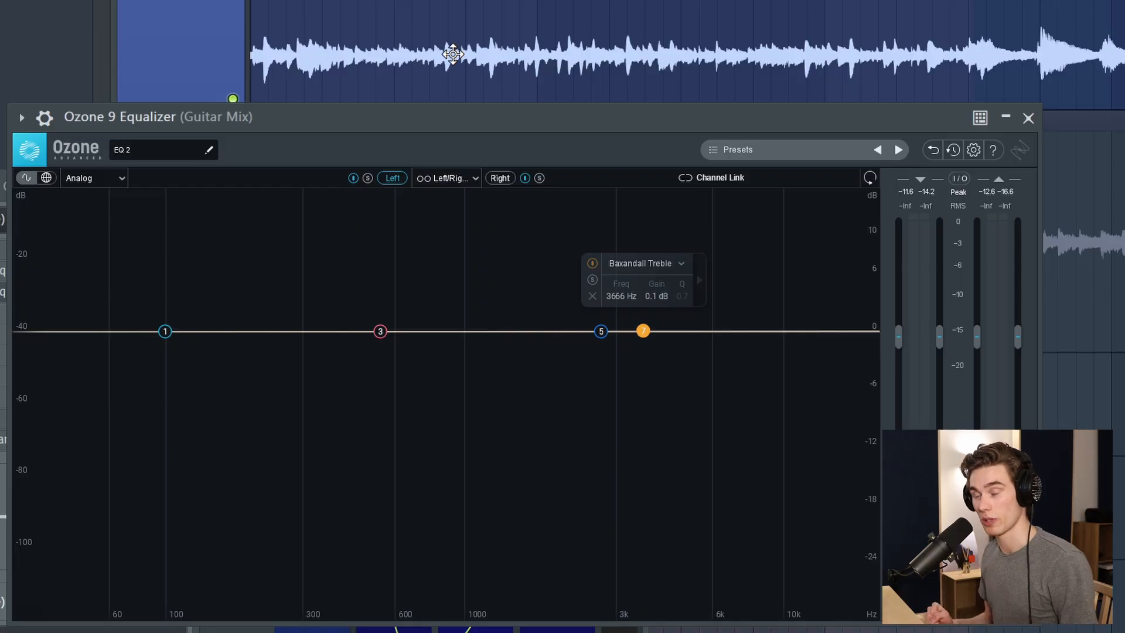
mouse_move(412, 22)
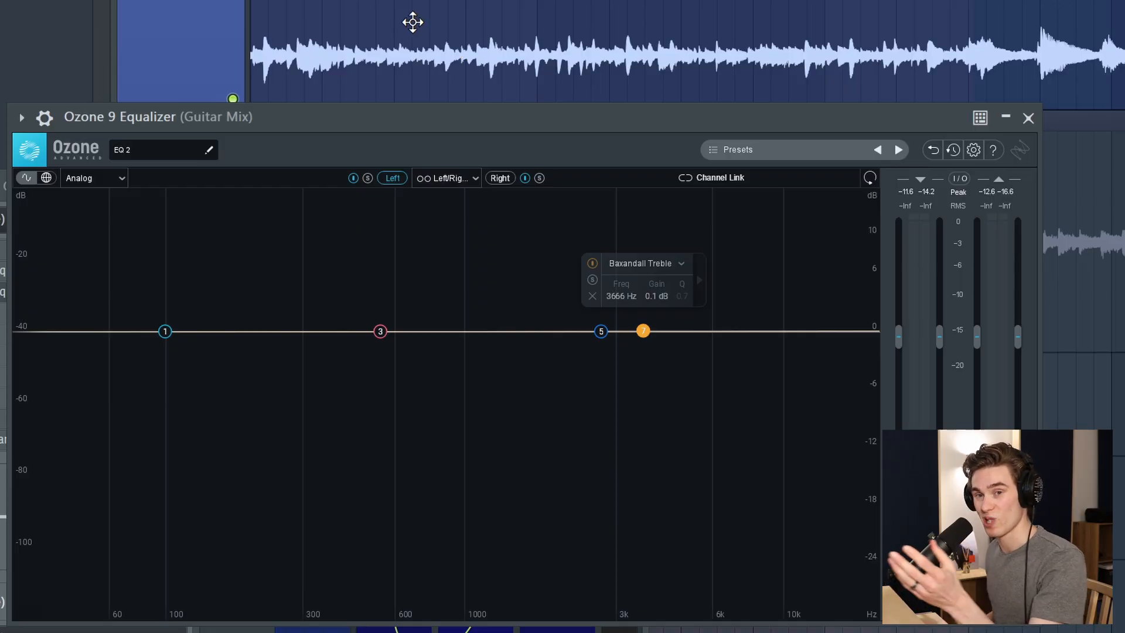
mouse_move(475, 33)
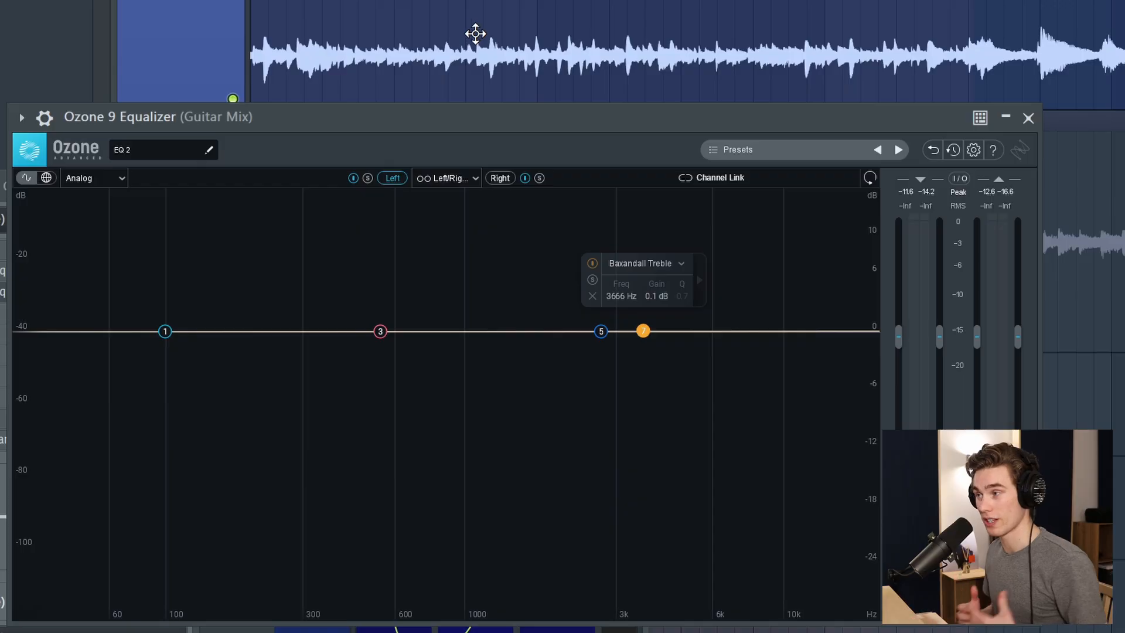
mouse_move(365, 194)
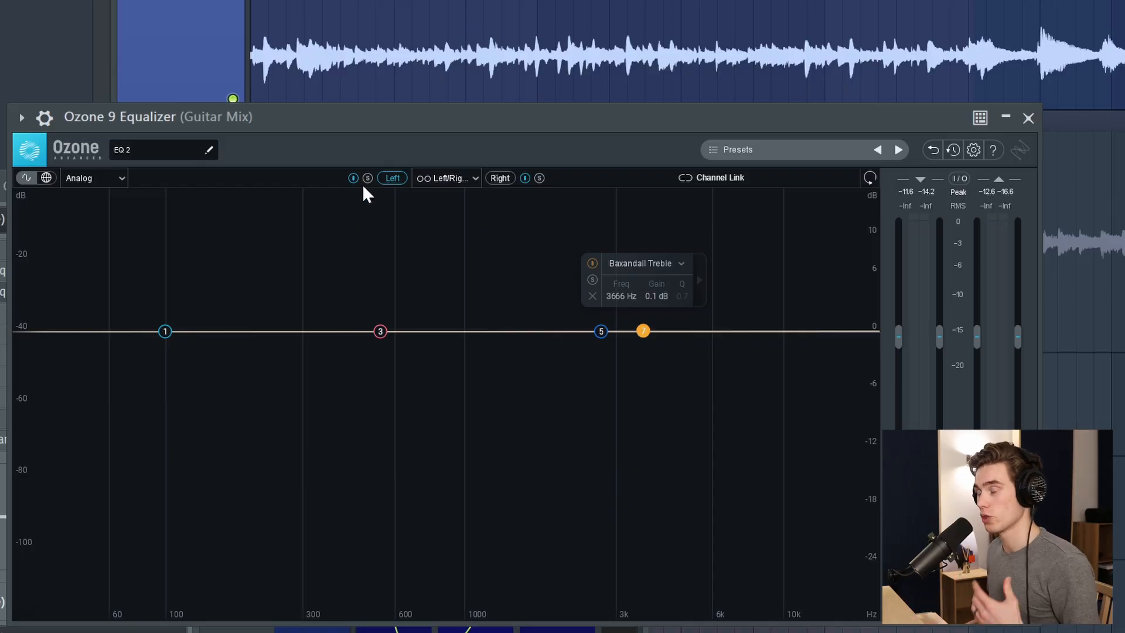
mouse_move(379, 189)
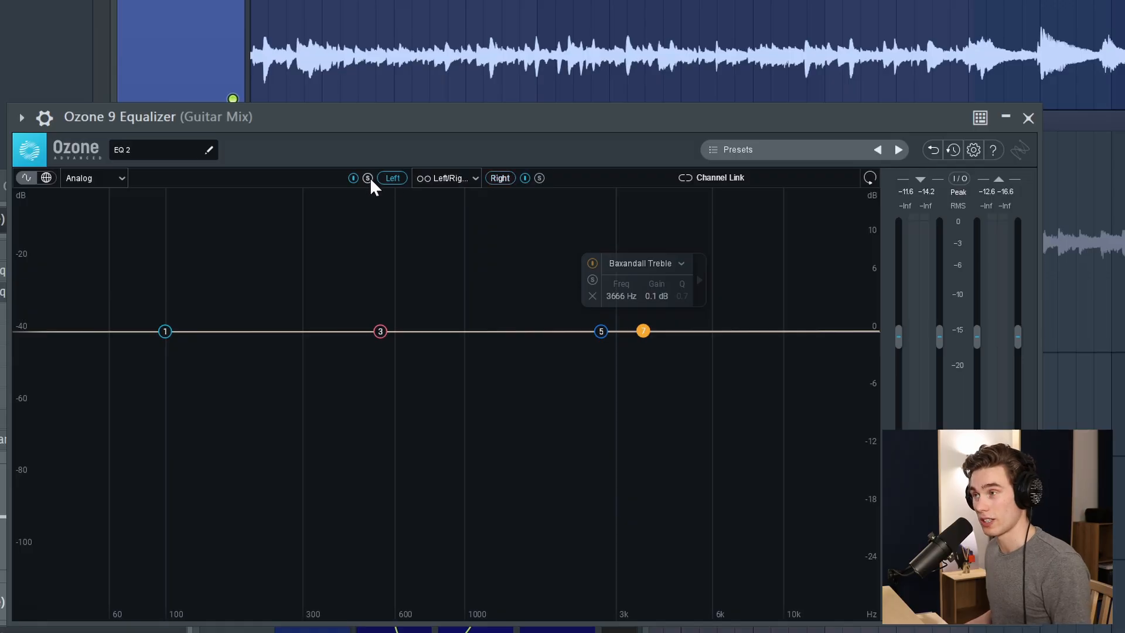
mouse_move(370, 190)
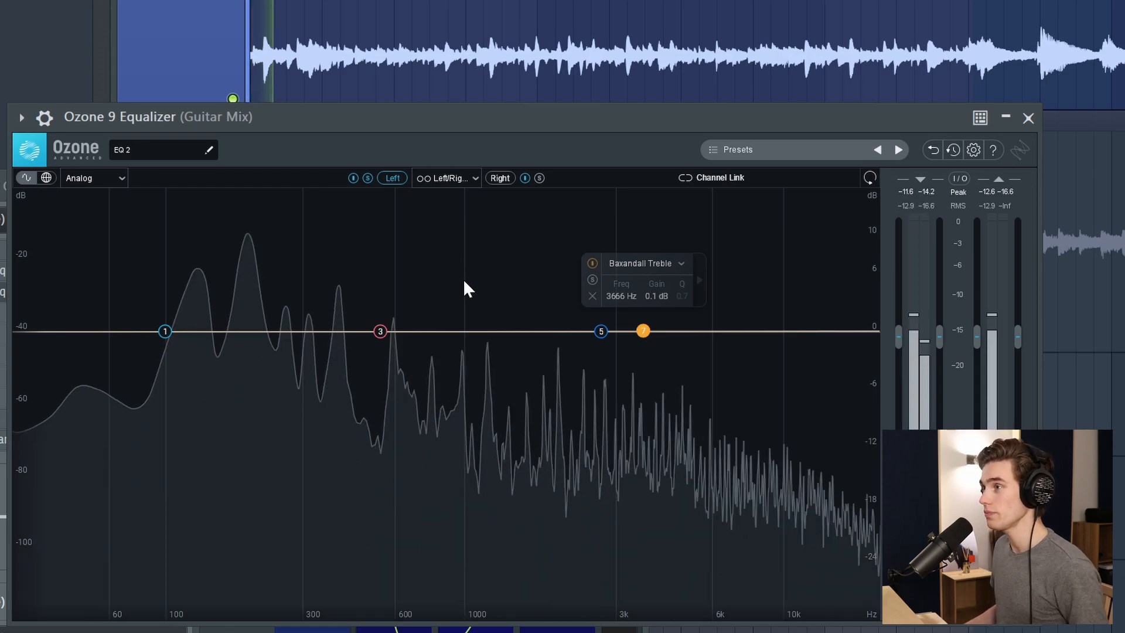
Select the Left channel to view its spectrum during playback.
click(392, 177)
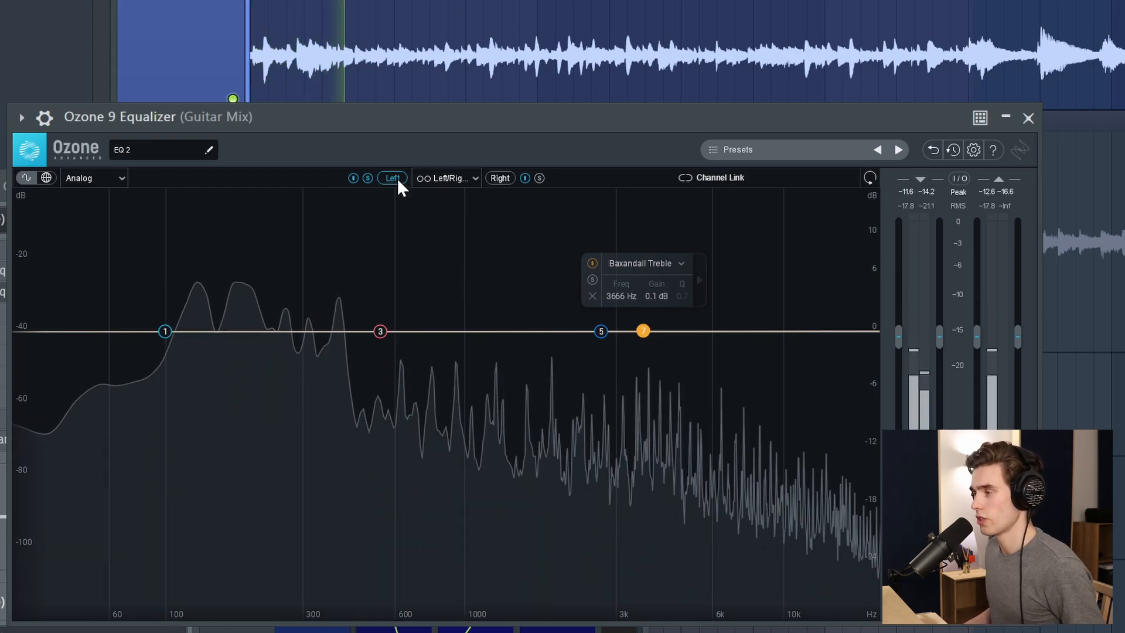
mouse_move(393, 178)
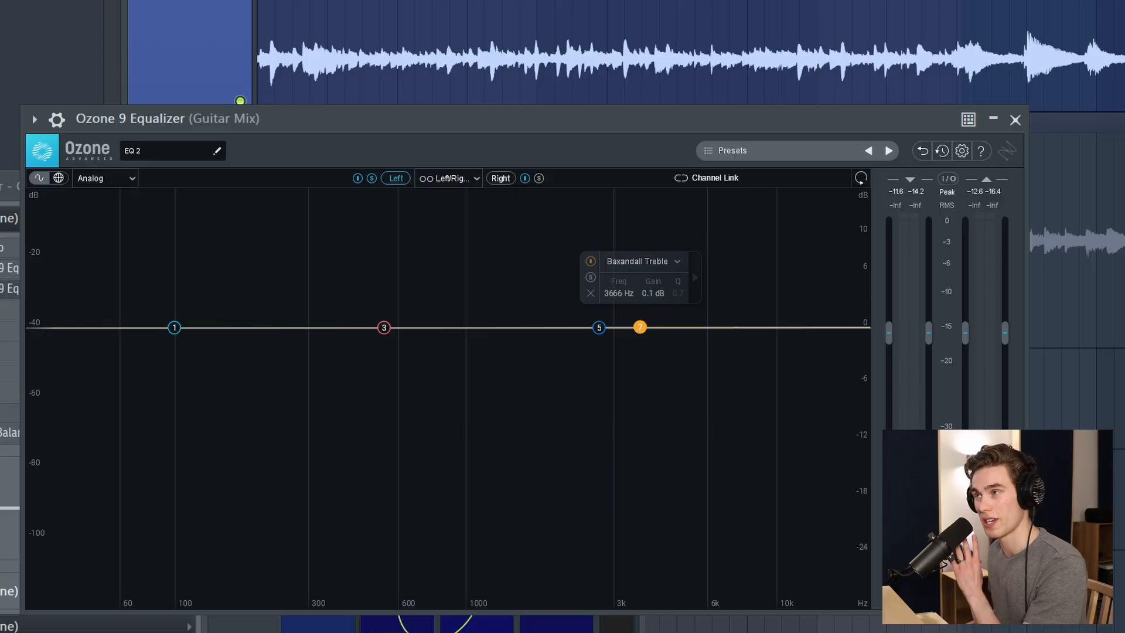
mouse_move(243, 329)
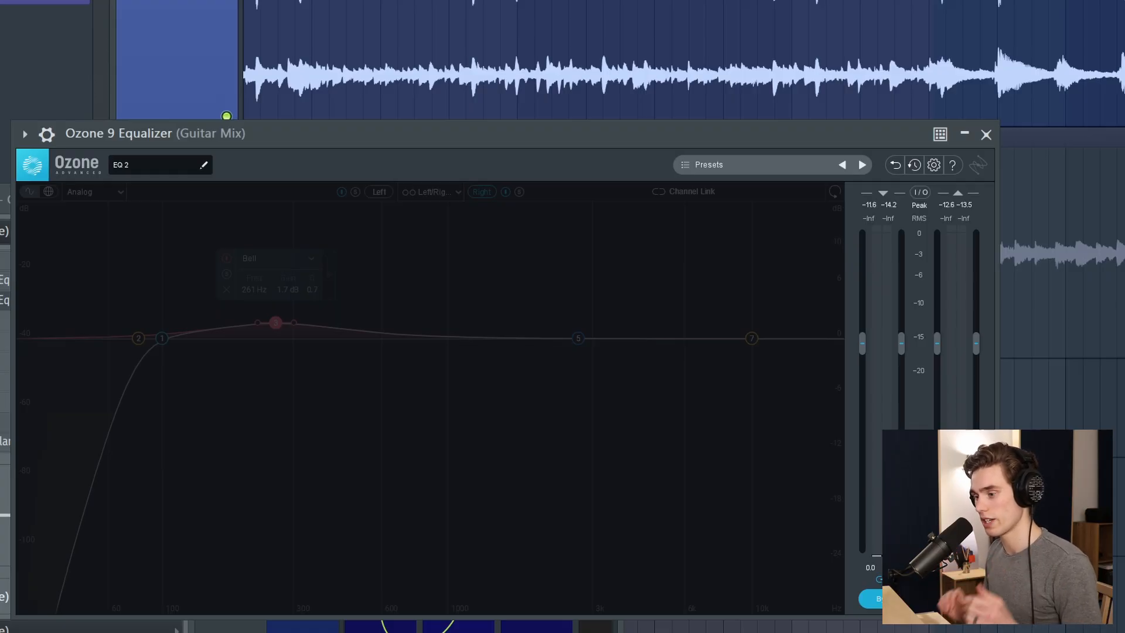
mouse_move(771, 473)
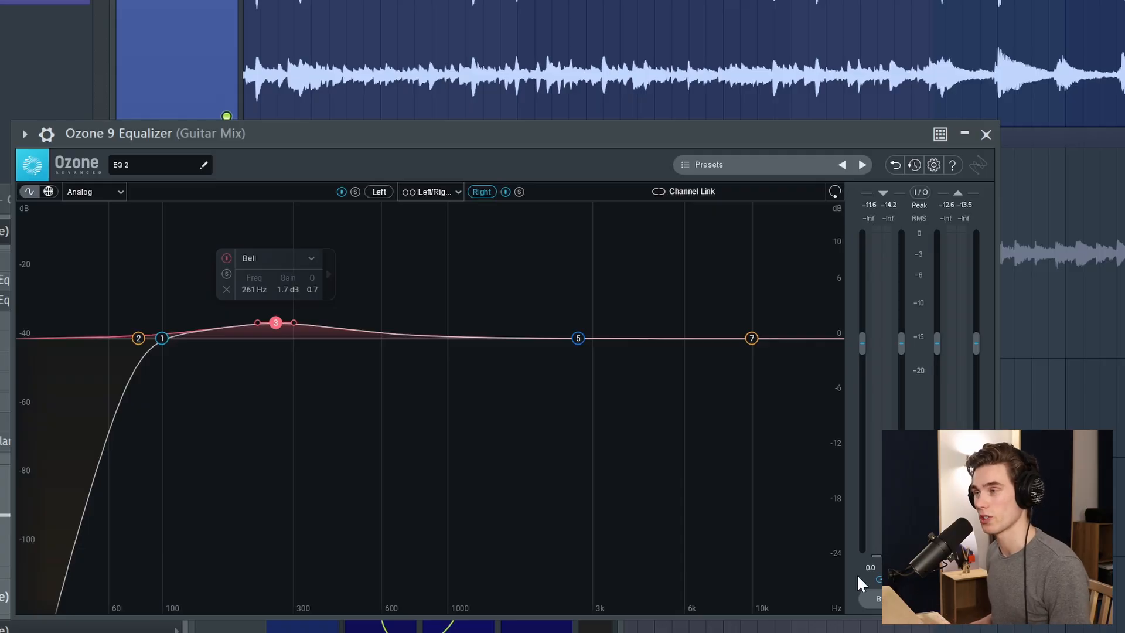
mouse_move(651, 393)
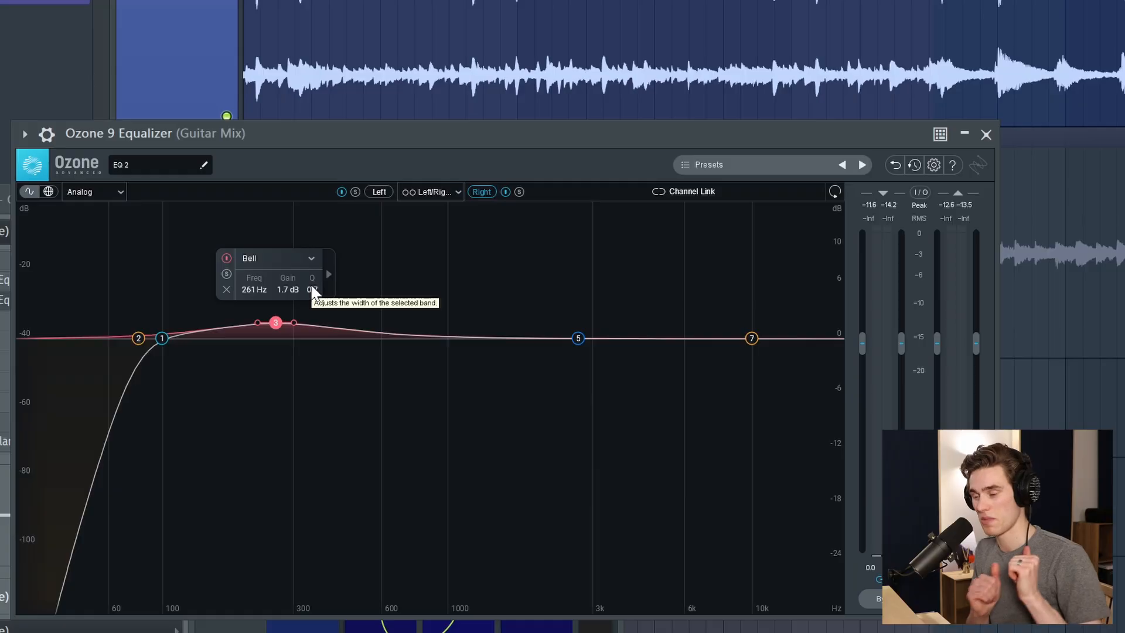
mouse_move(585, 253)
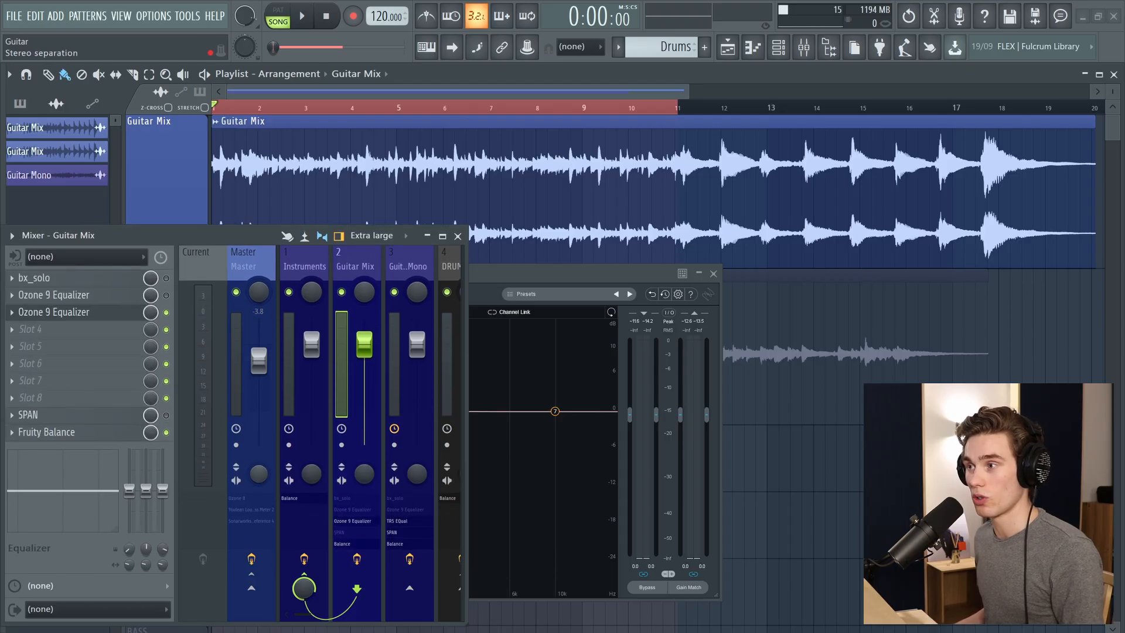
Open and close the bx_solo plugin on Guitar Mix, then start playback.
click(242, 262)
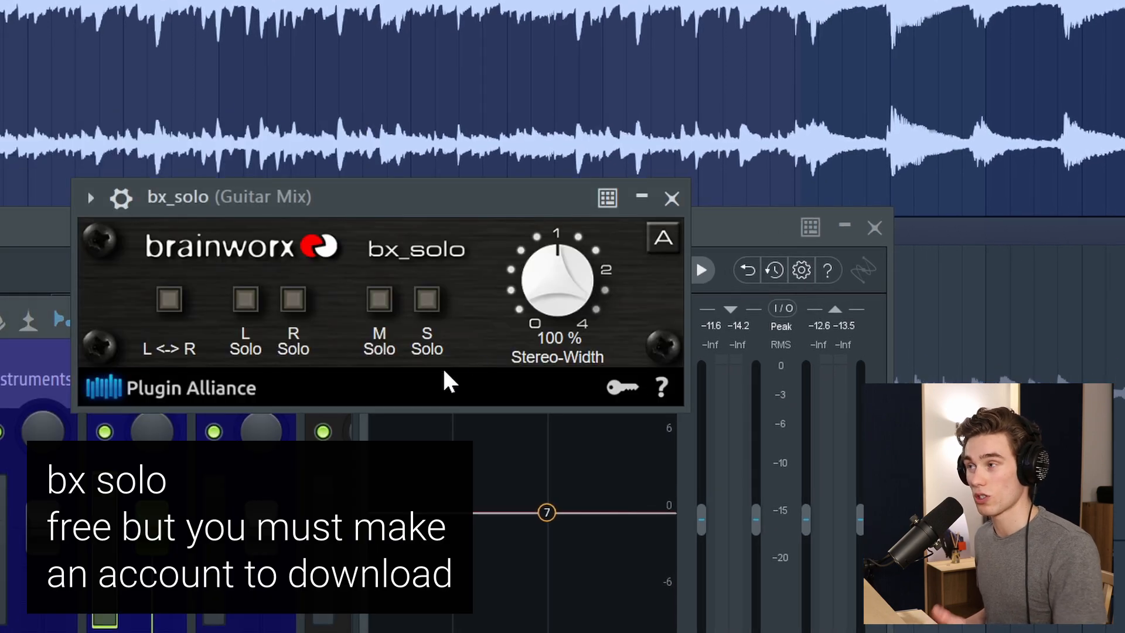
mouse_move(295, 330)
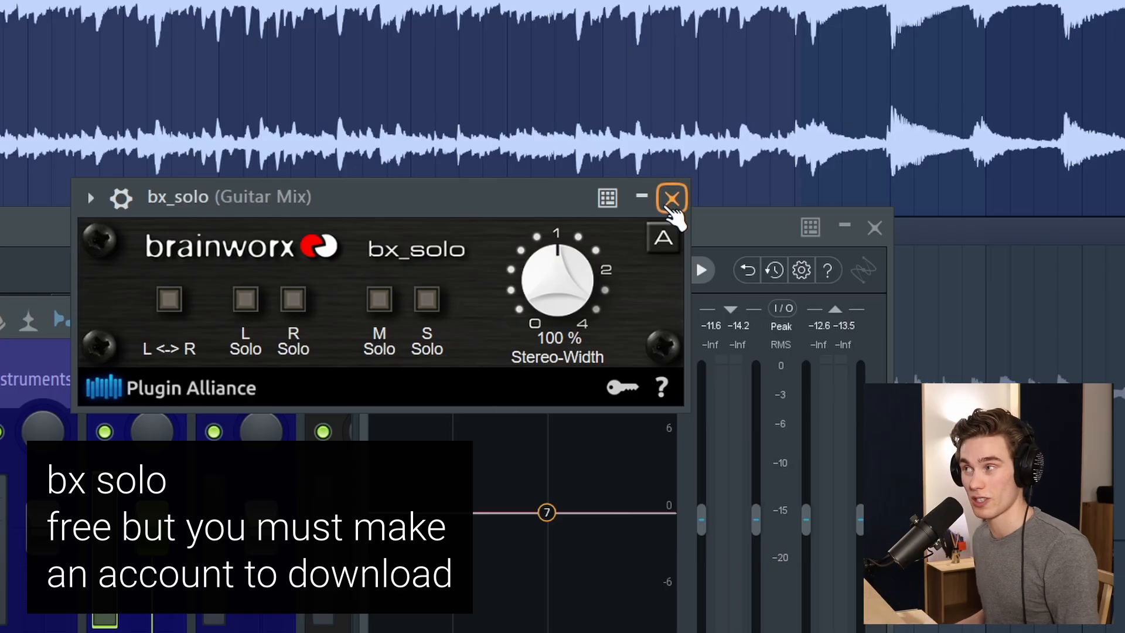
mouse_move(652, 248)
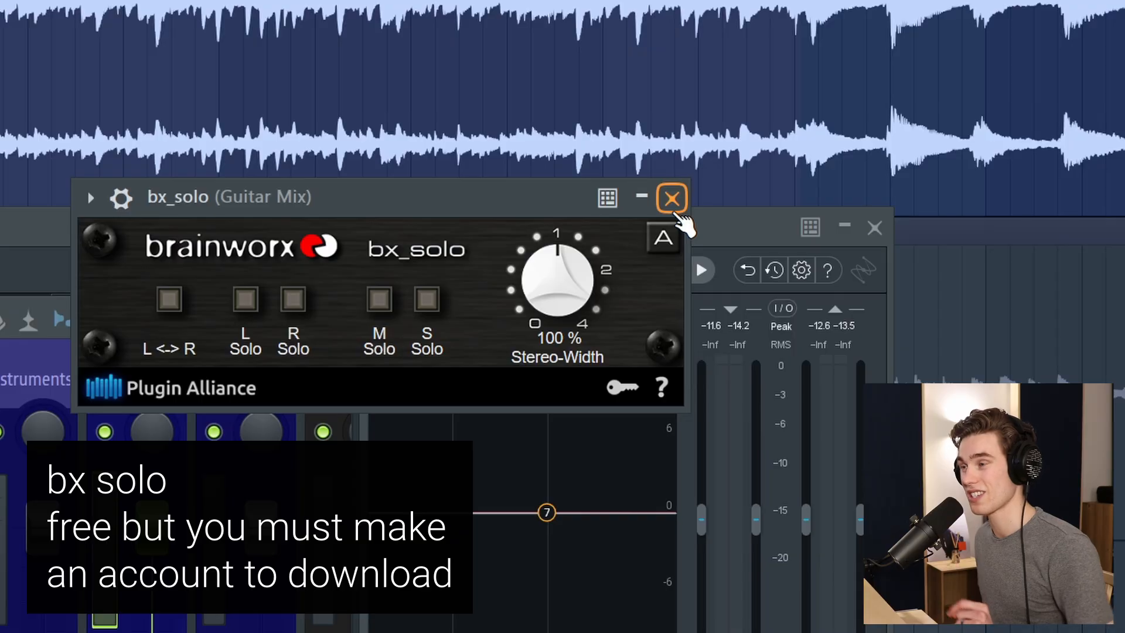
click(671, 197)
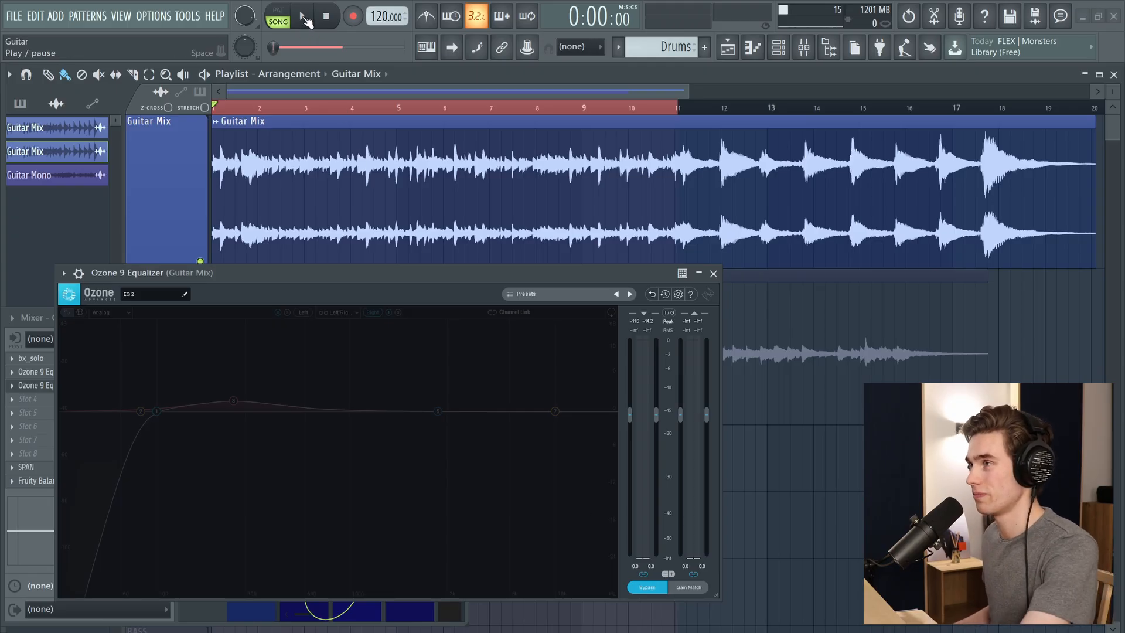
click(301, 16)
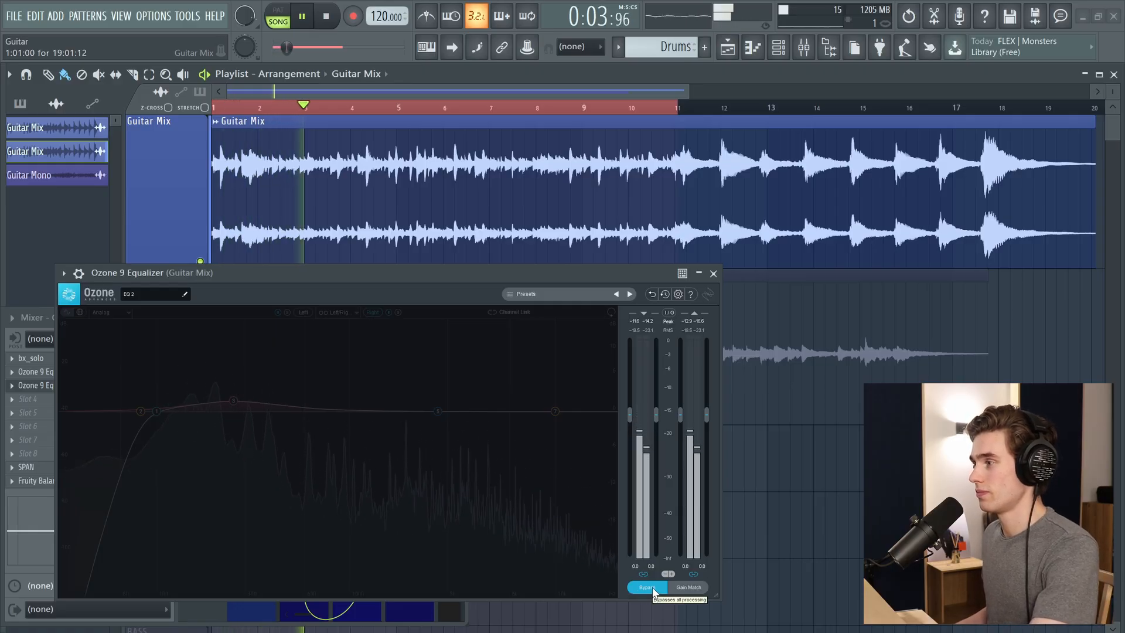
Toggle the Ozone EQ bypass on and off to compare, then stop playback.
click(645, 587)
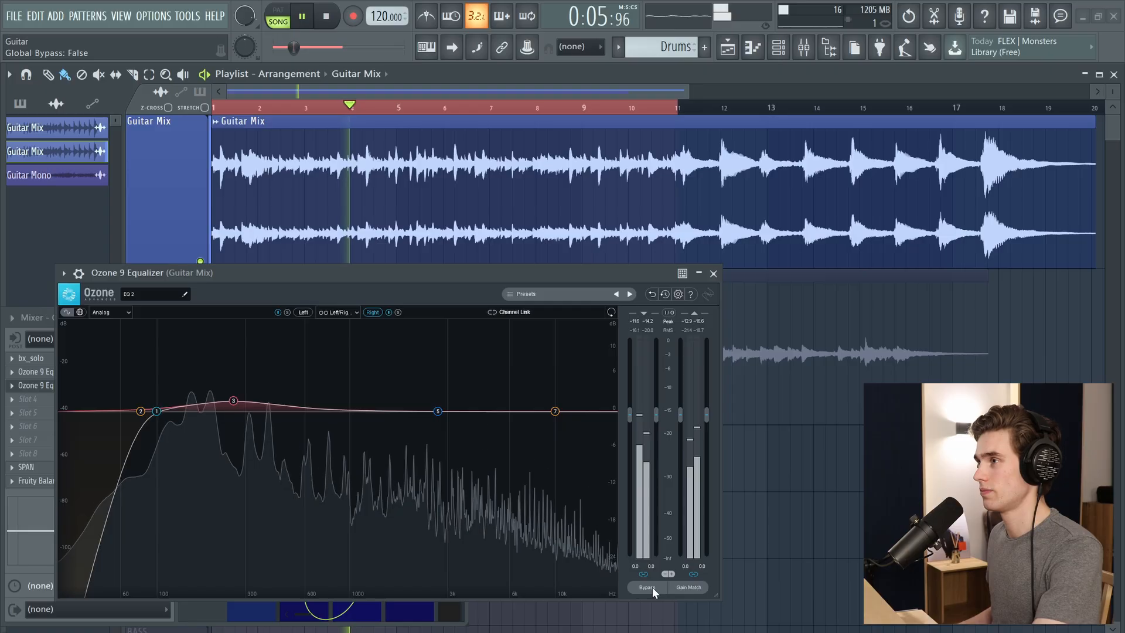
click(646, 587)
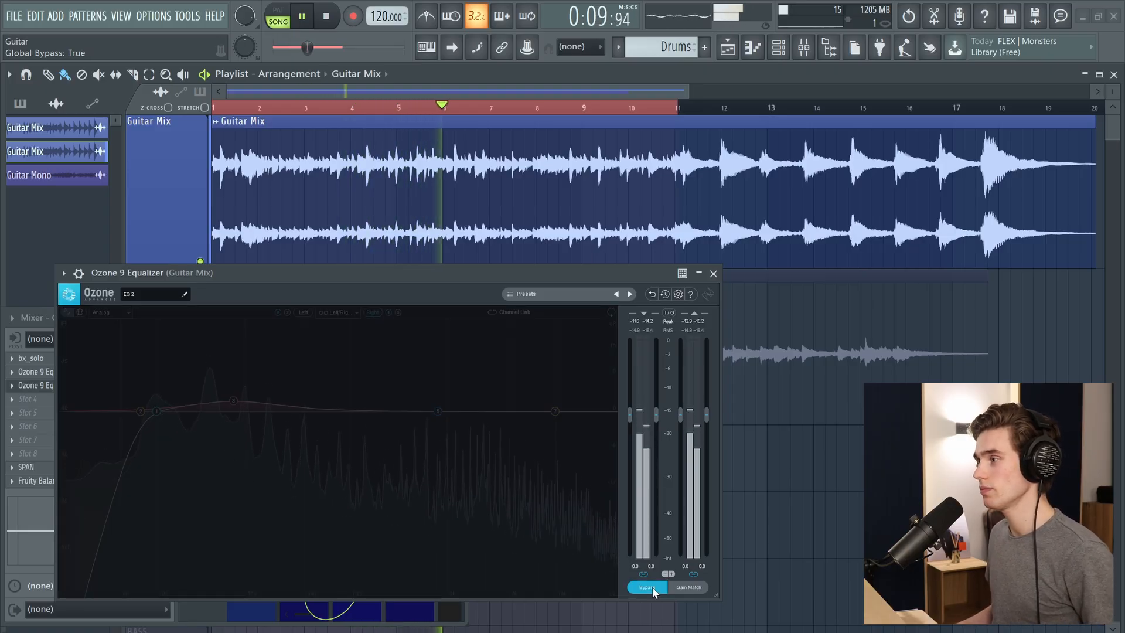
click(646, 587)
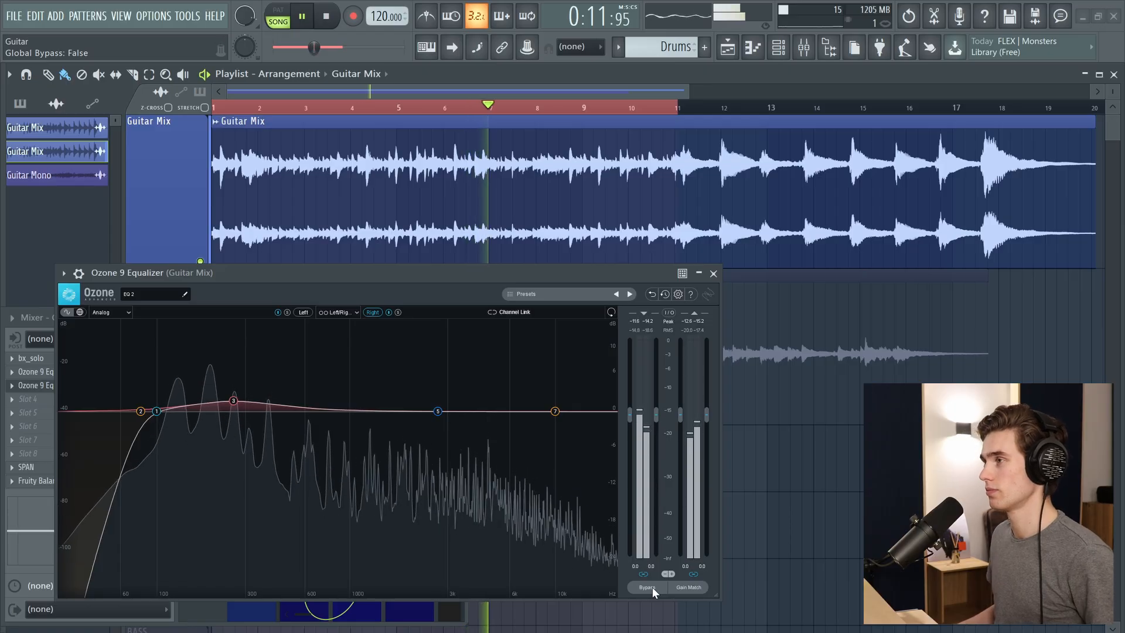
click(301, 16)
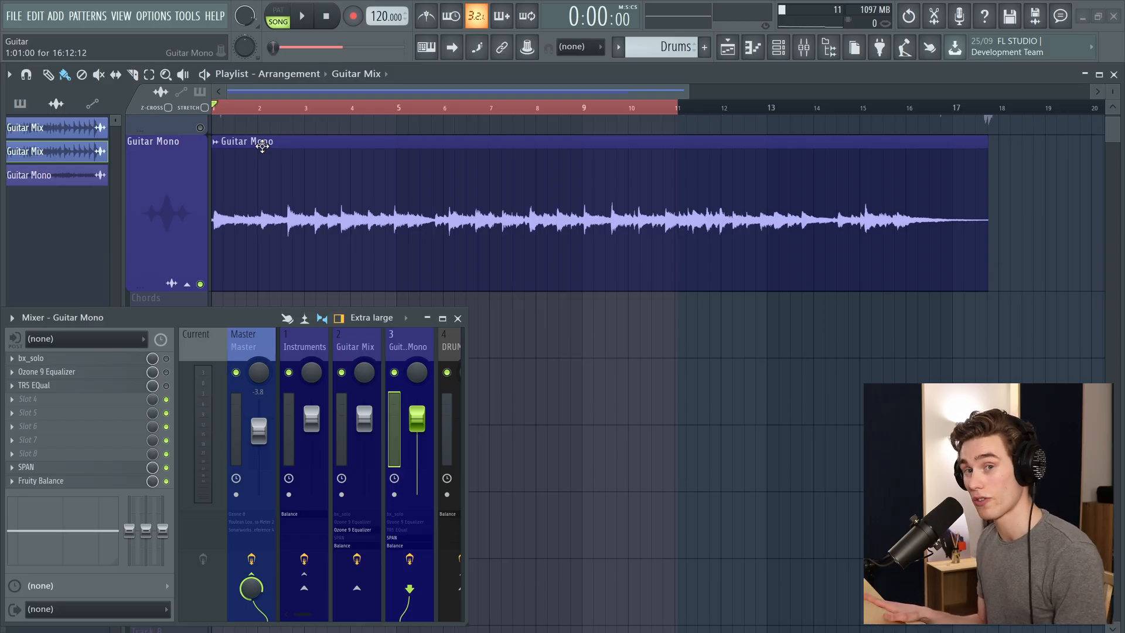
mouse_move(204, 158)
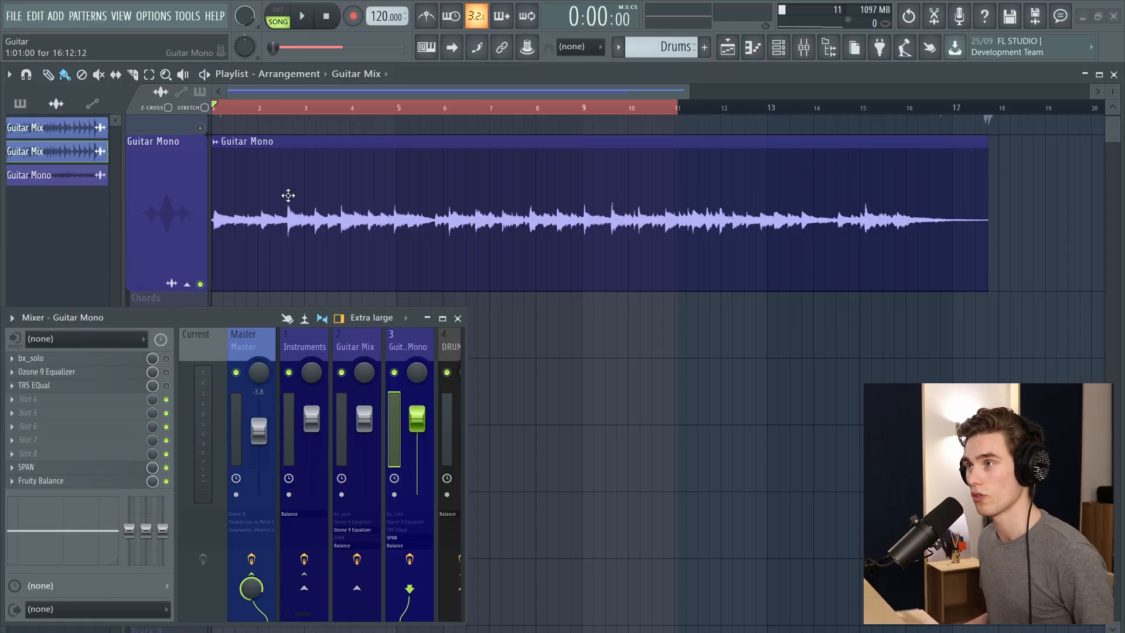
Play and stop to audition Guitar Mono, then open its TR5 EQual plugin.
click(301, 15)
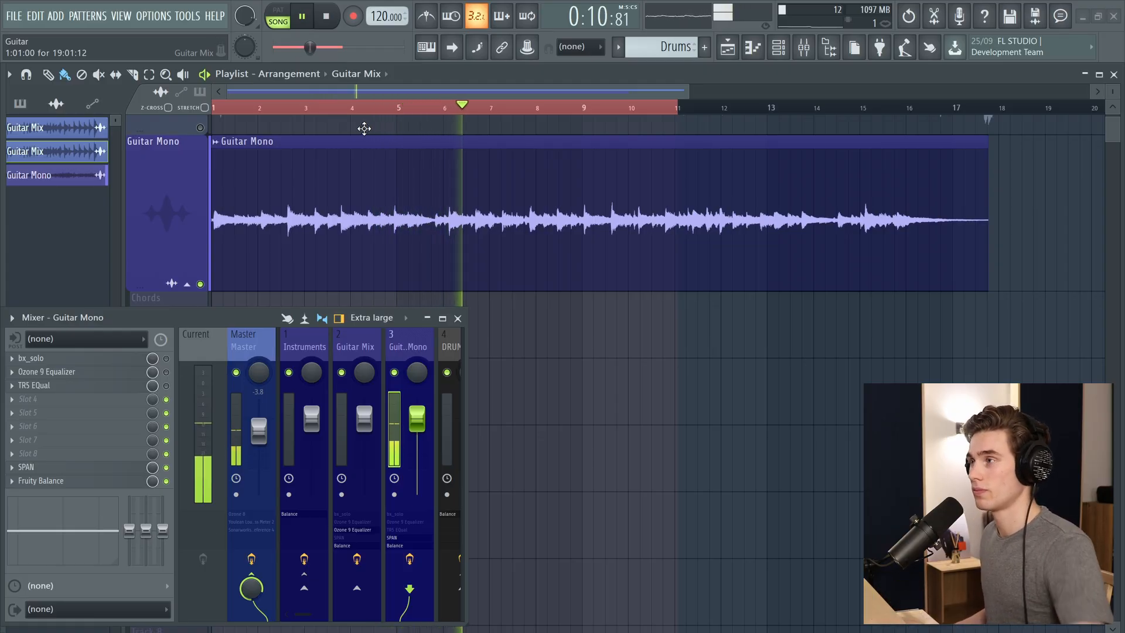
click(327, 15)
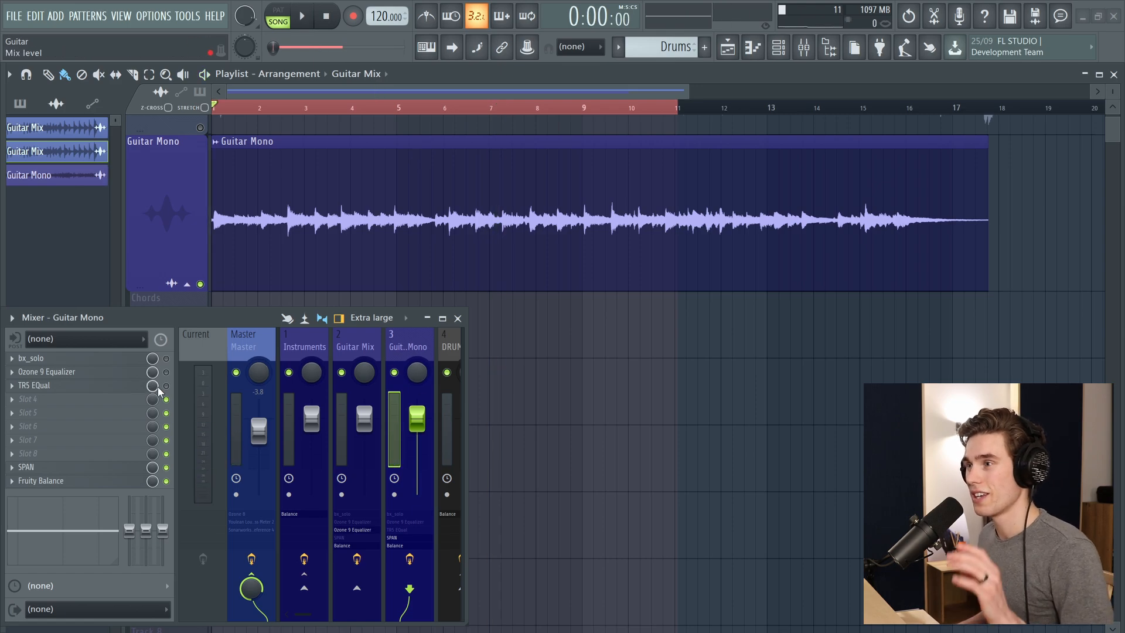
click(35, 386)
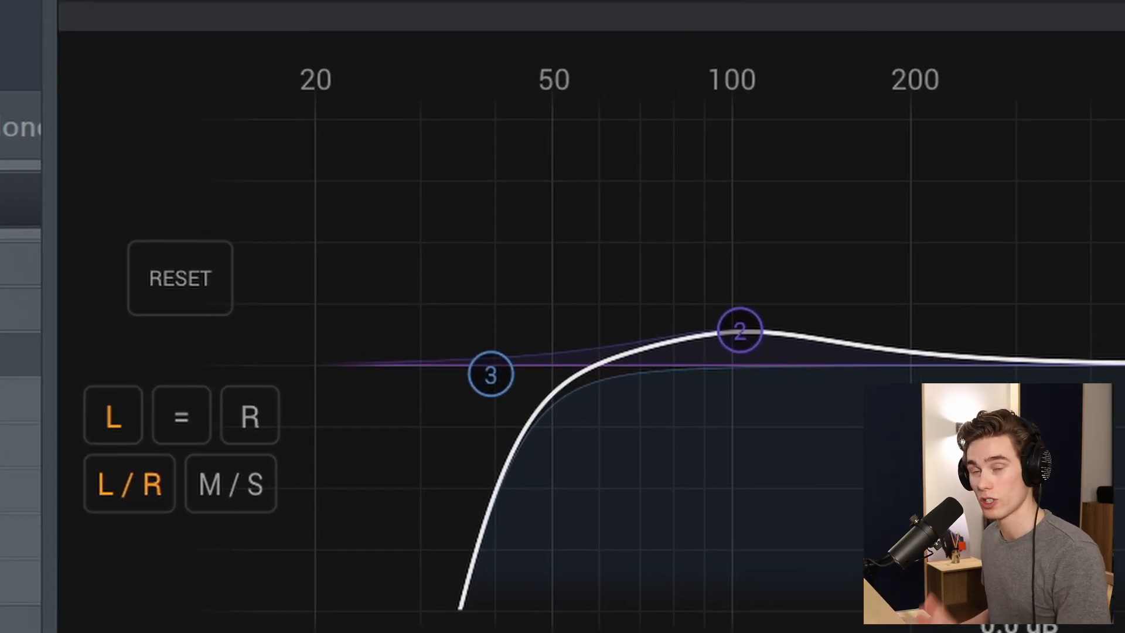
Switch TR5 EQual to M/S mode, then back to L/R mode.
click(230, 483)
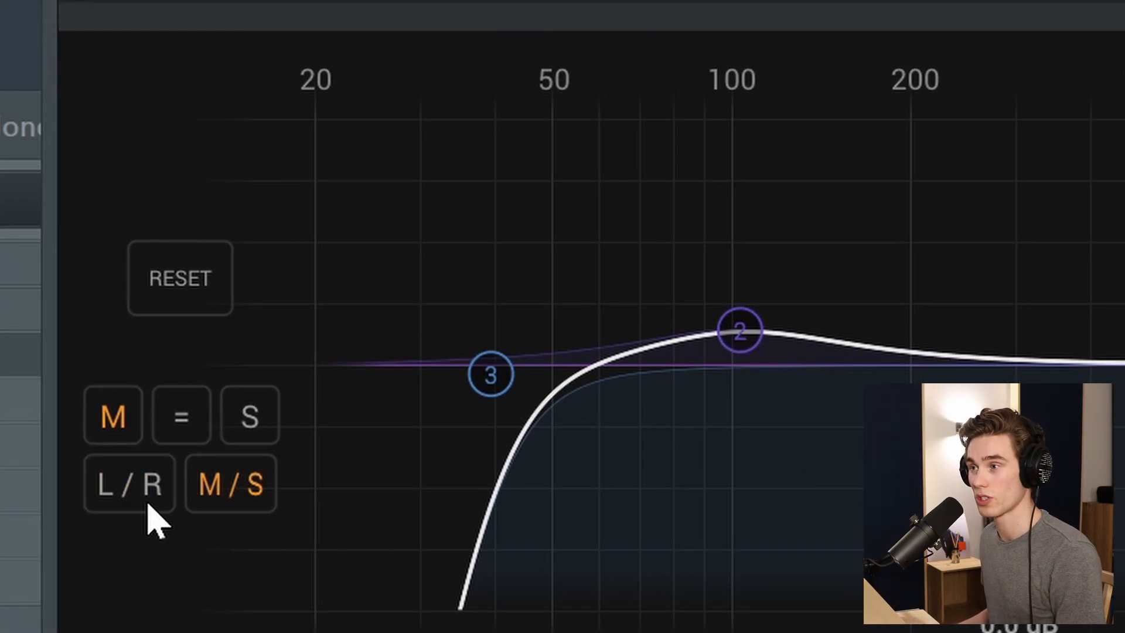
click(129, 483)
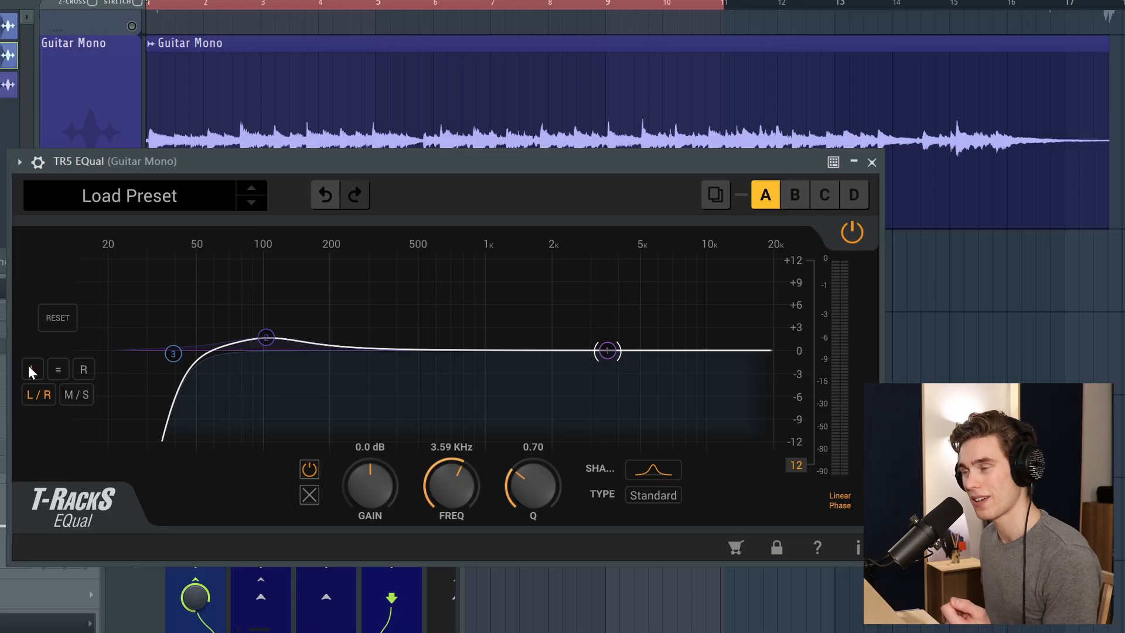
mouse_move(298, 319)
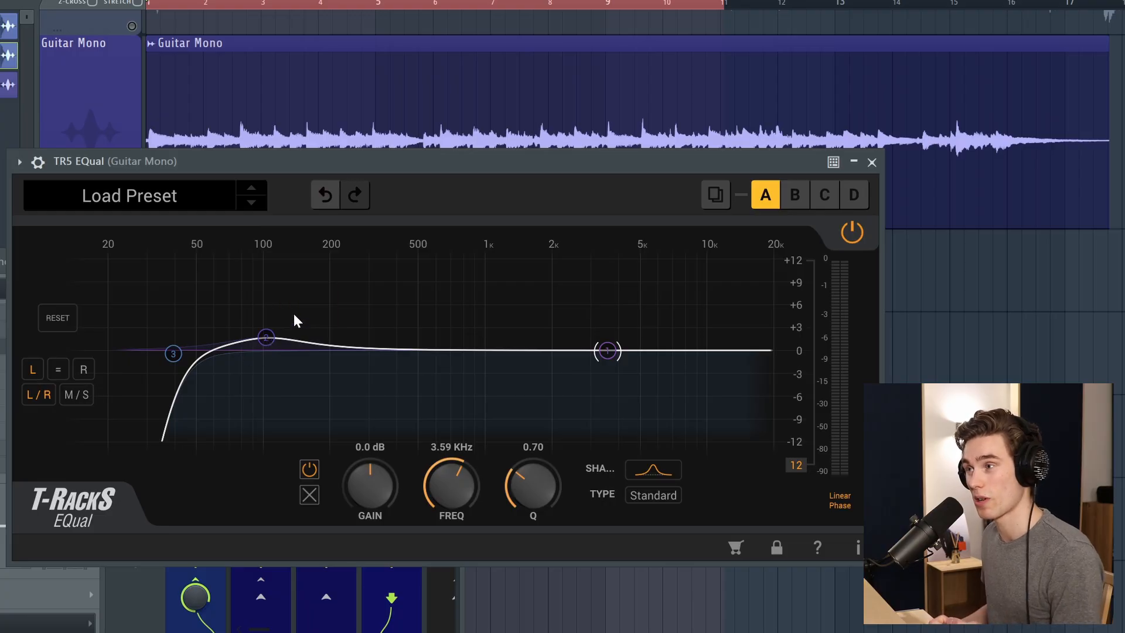
mouse_move(93, 380)
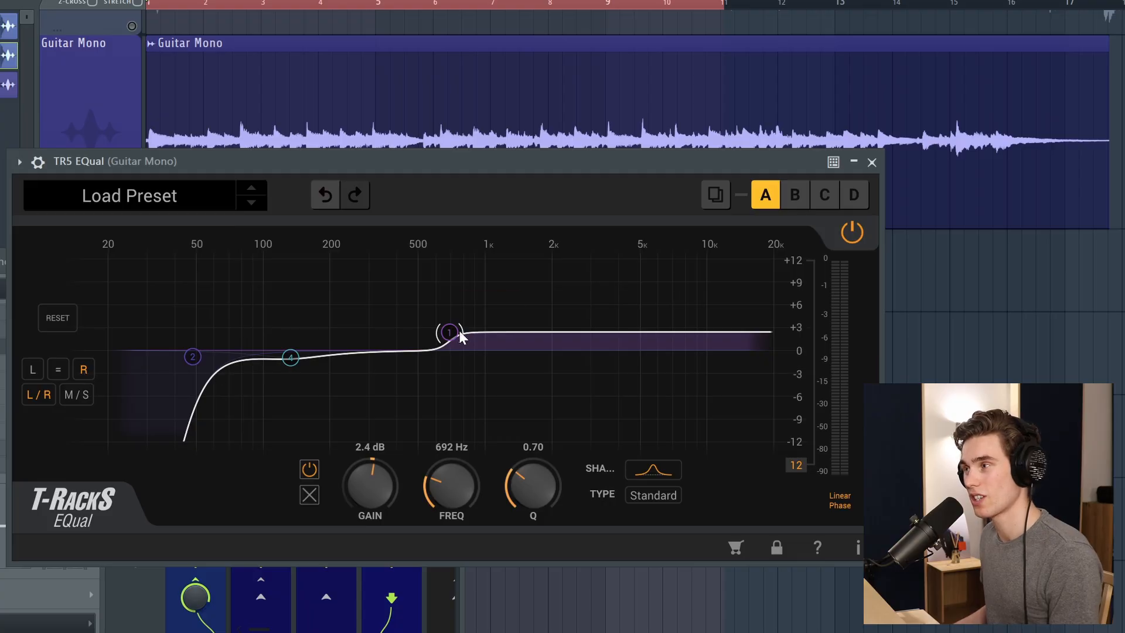
mouse_move(309, 381)
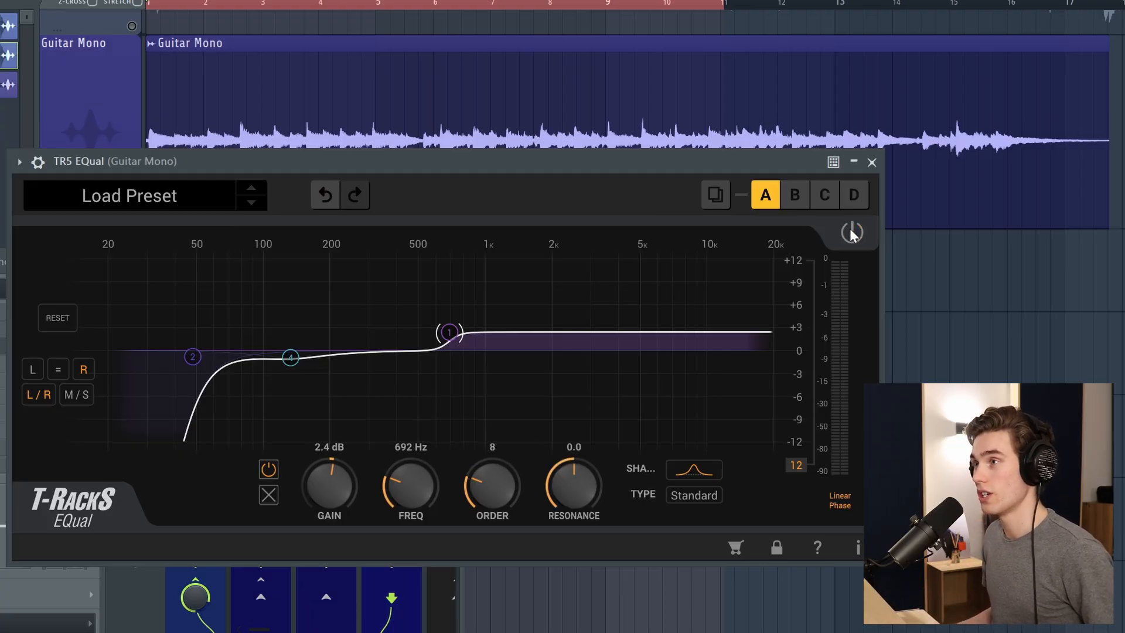
mouse_move(638, 254)
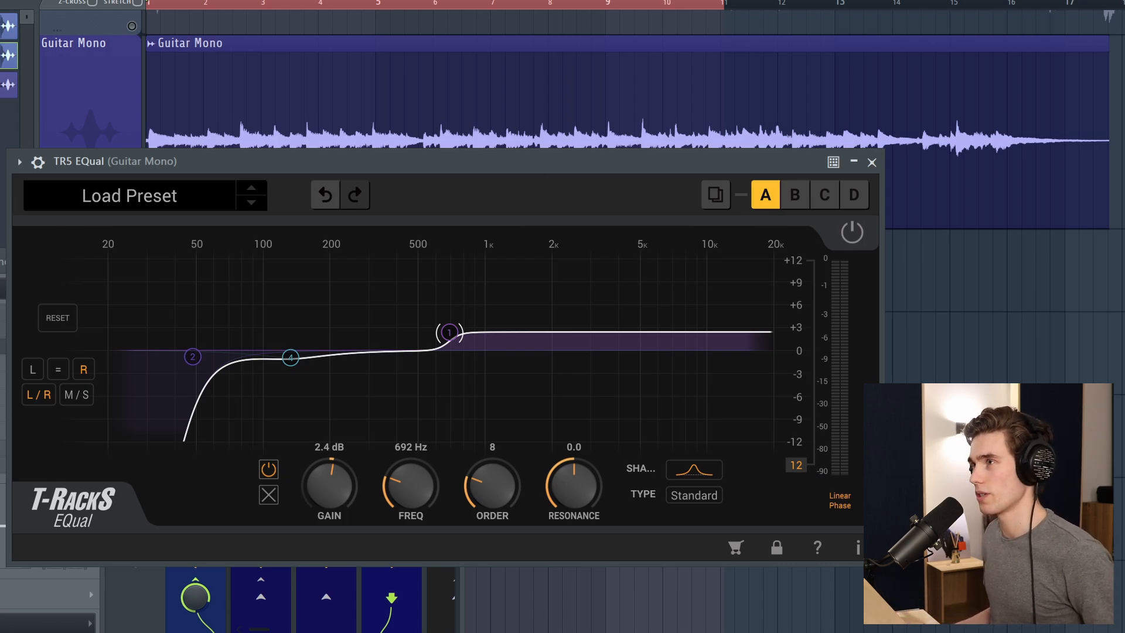
click(851, 232)
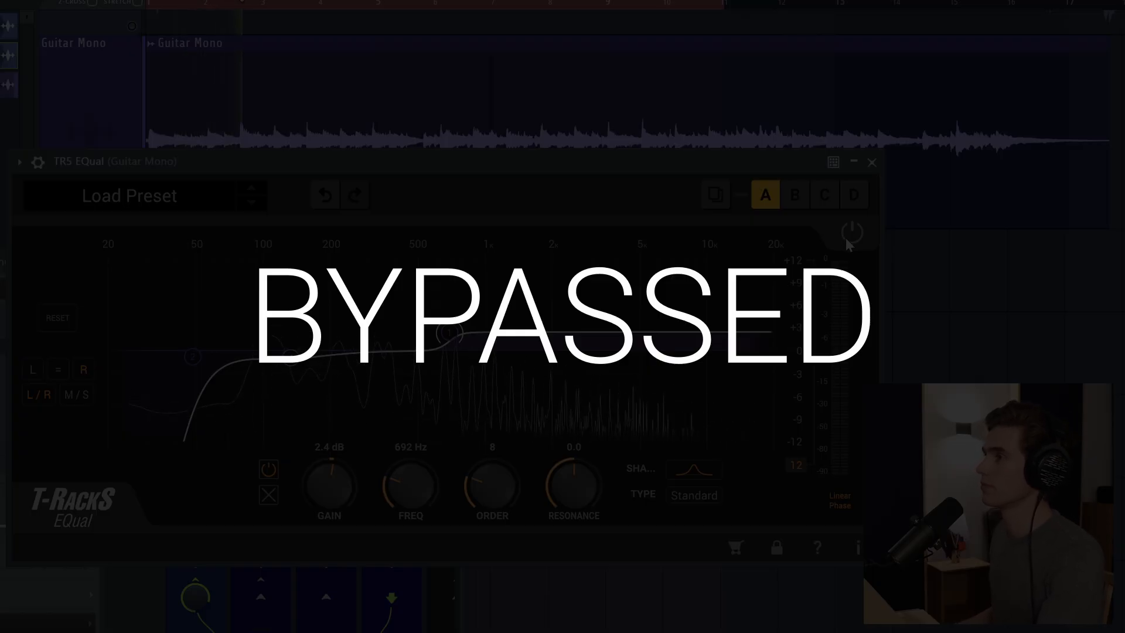
click(853, 233)
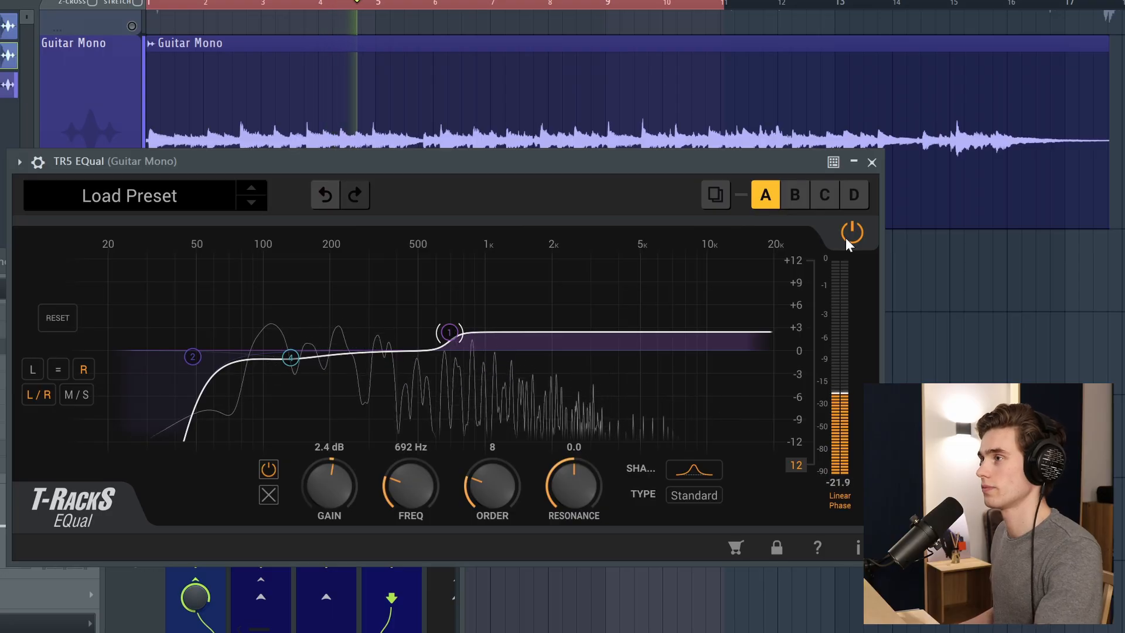
click(852, 234)
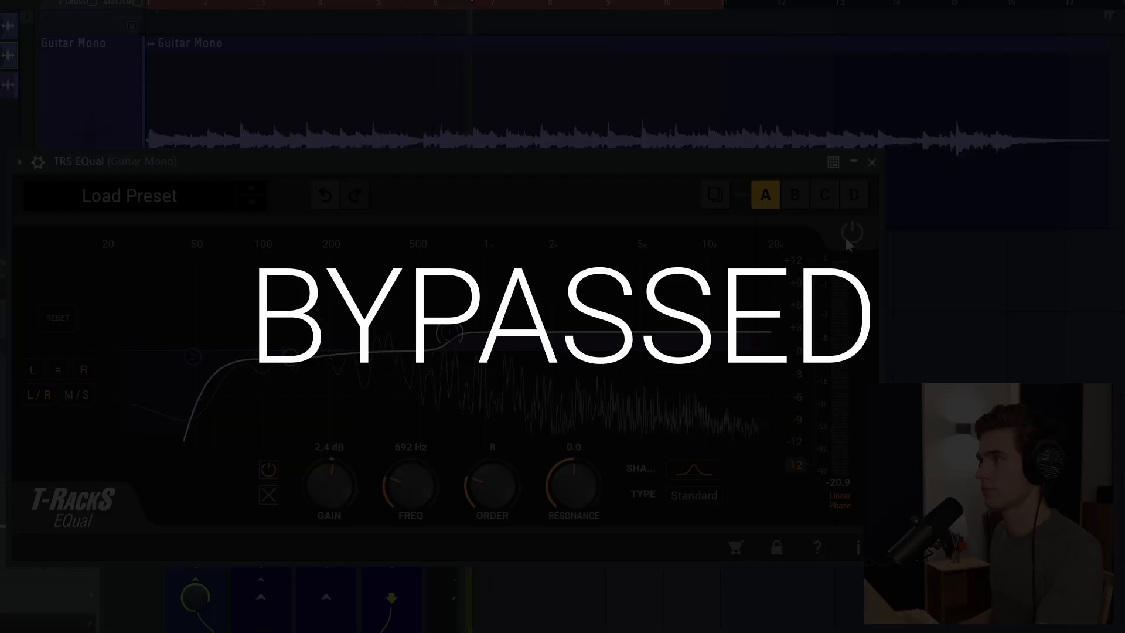
click(853, 233)
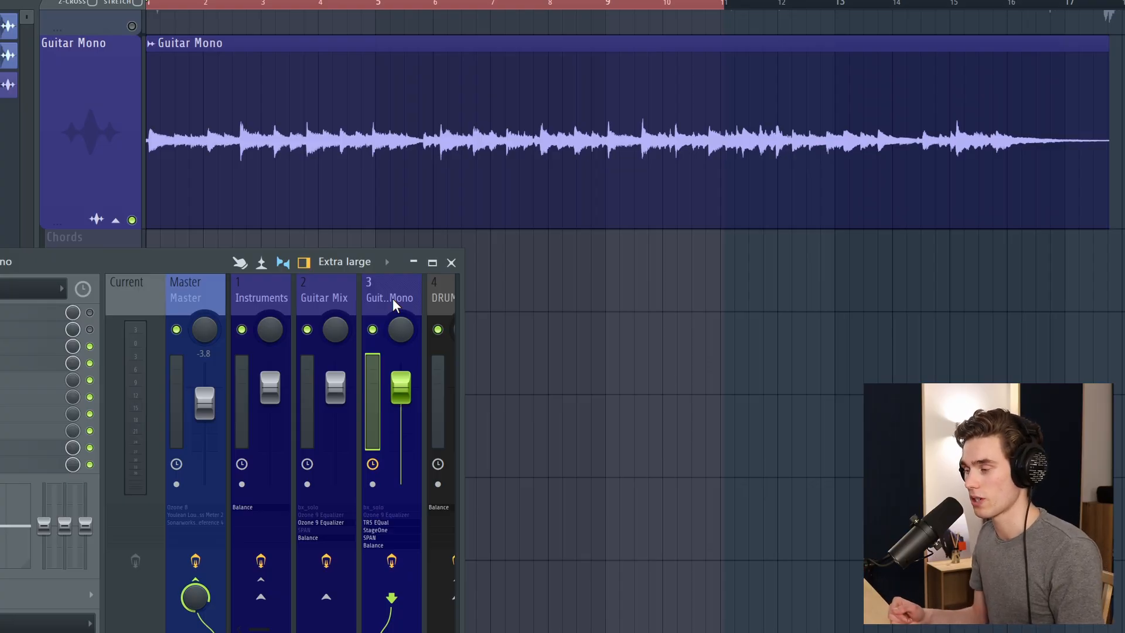
mouse_move(344, 304)
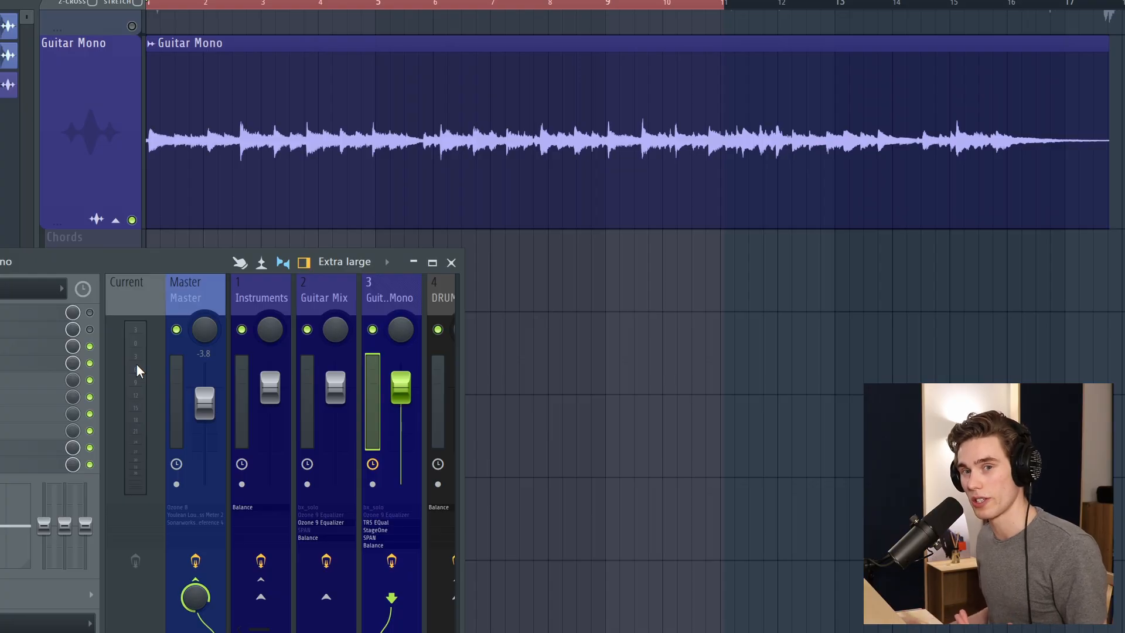
mouse_move(36, 374)
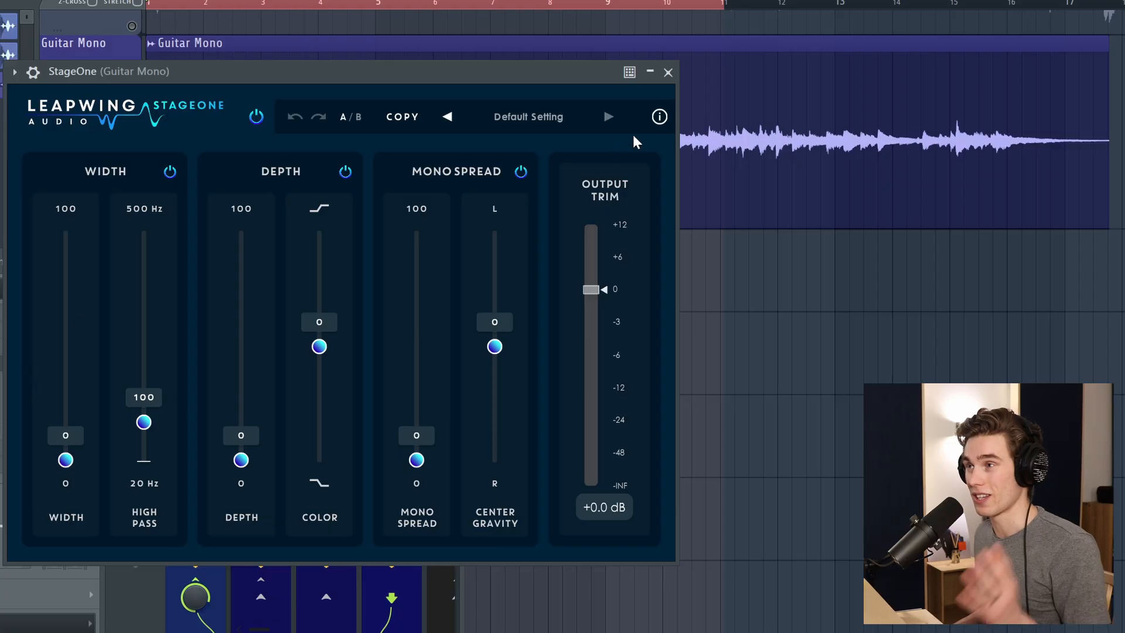
mouse_move(668, 72)
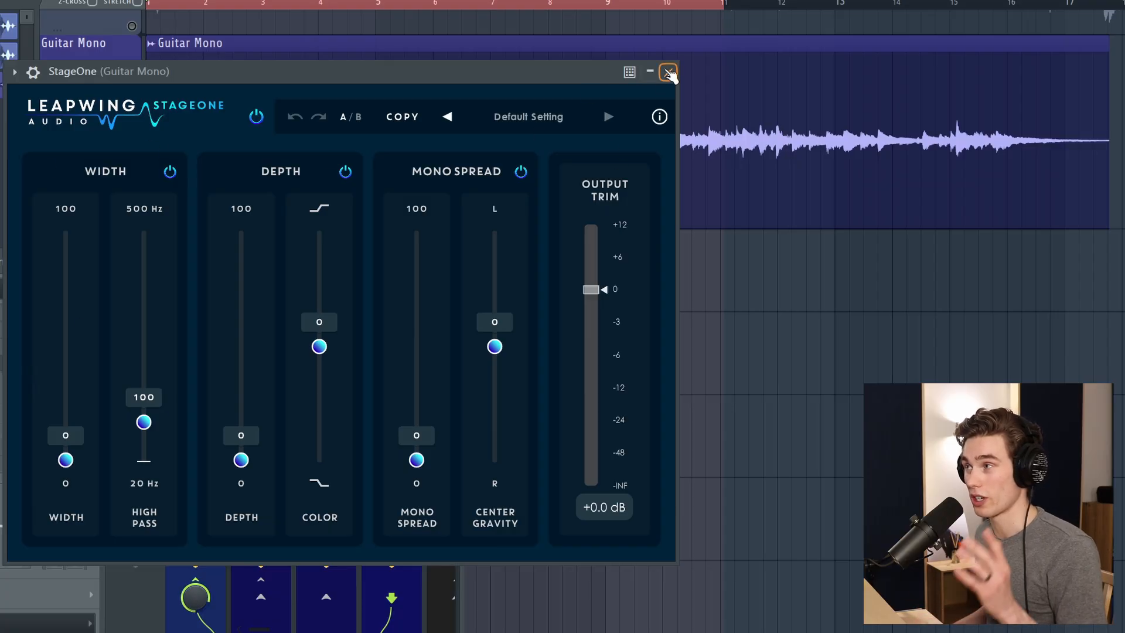
click(668, 71)
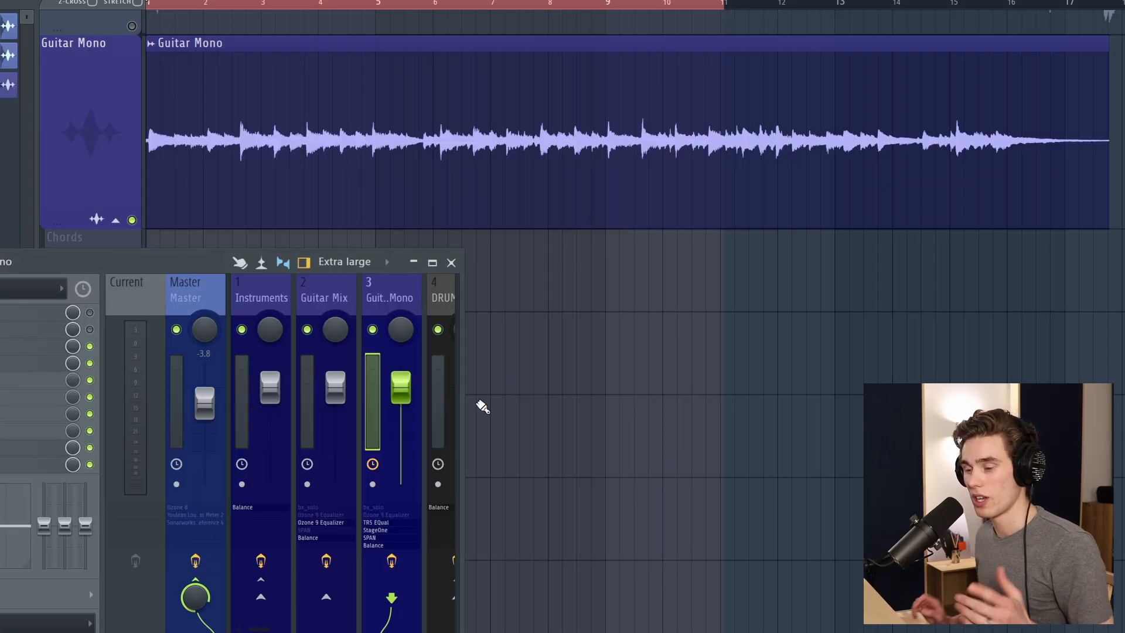